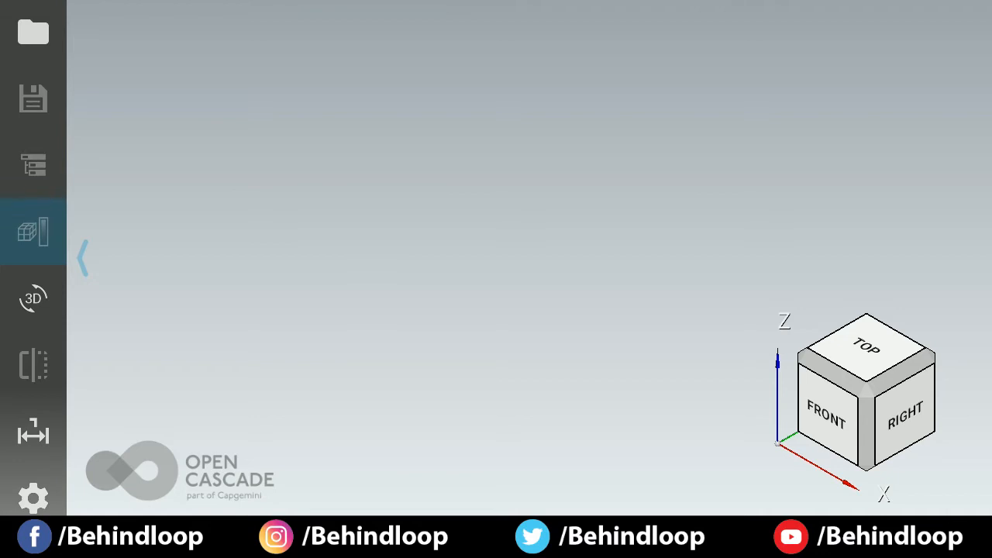
Bring up the Open file screen listing recent sample files like buckling.ply and cad.brep.
left_click(34, 31)
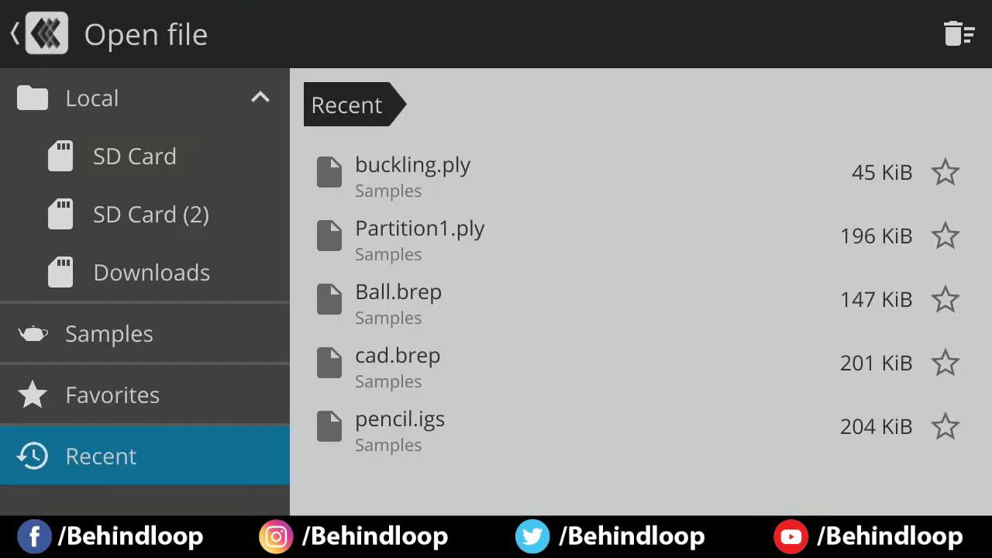
Load buckling.ply and view it as shrunk mesh, flat shaded, then shaded with edges.
left_click(109, 333)
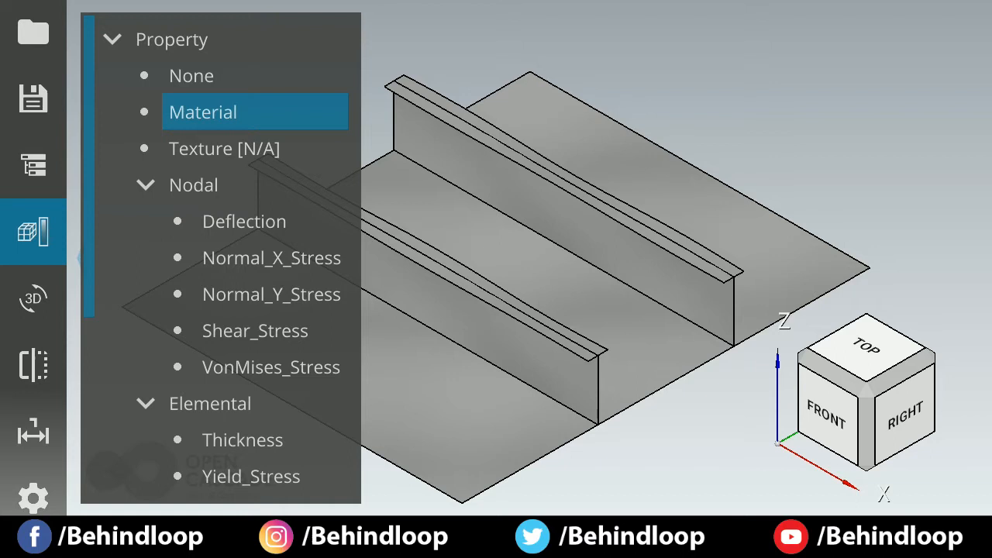
scroll("down", 3)
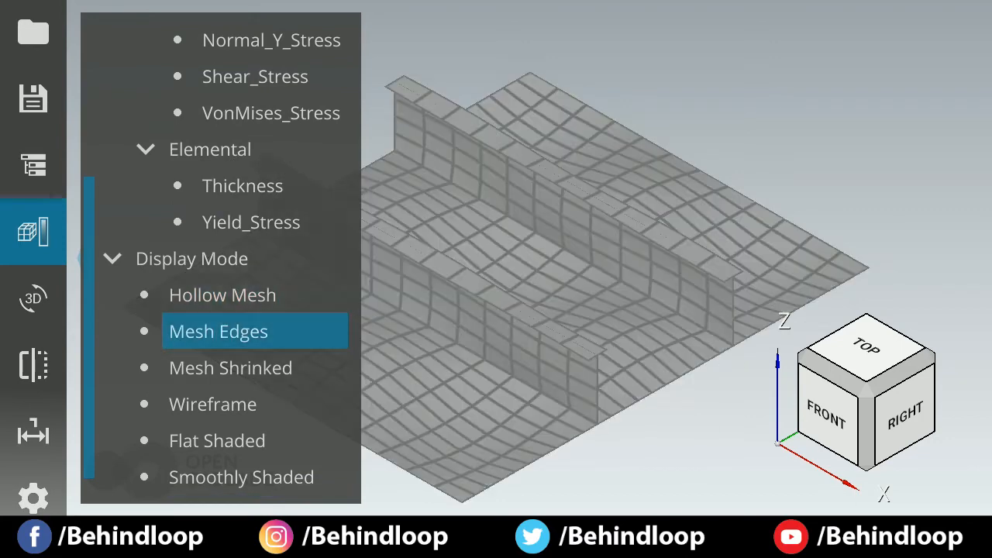
left_click(229, 367)
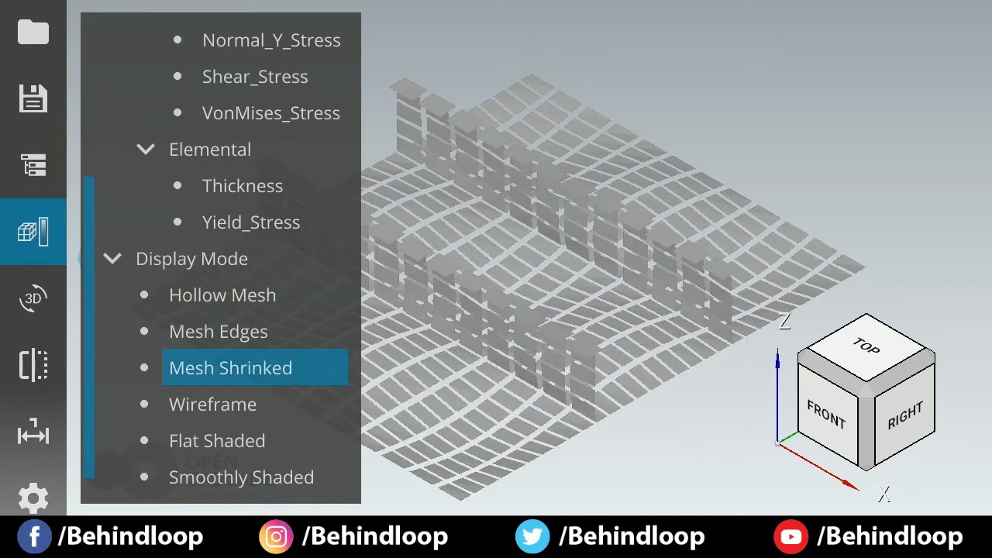
left_click(217, 441)
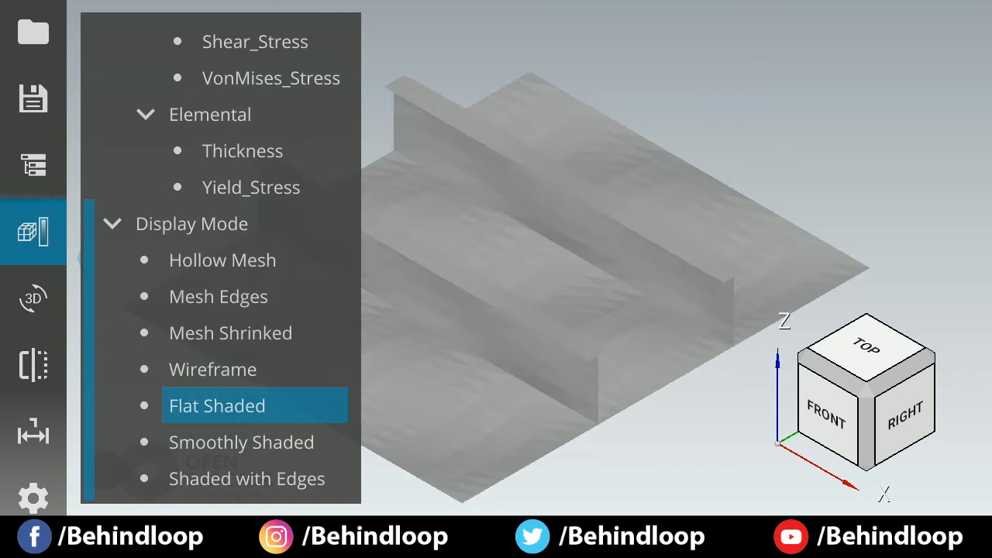
left_click(246, 477)
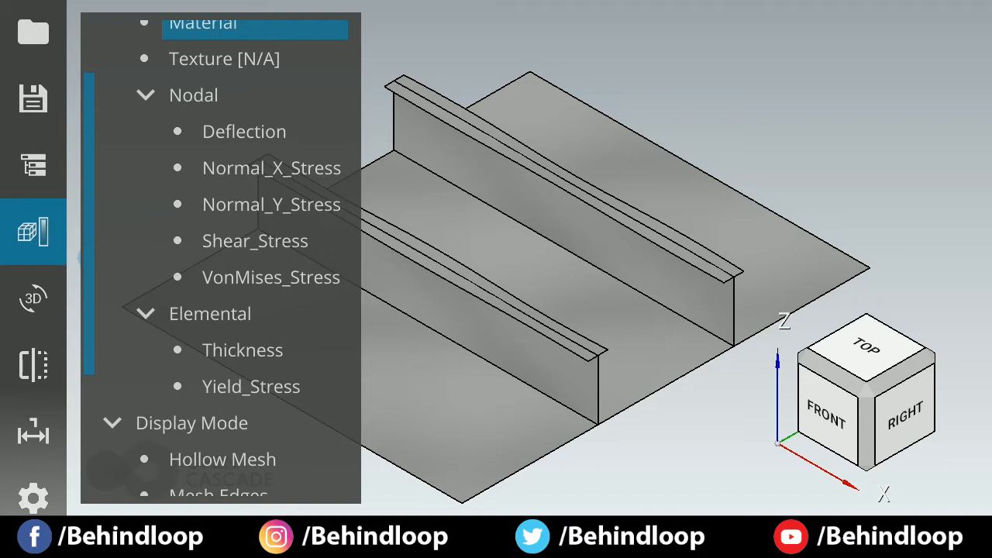
Colour the panel by Normal_X, Shear, then VonMises nodal stress and close the property list.
left_click(272, 167)
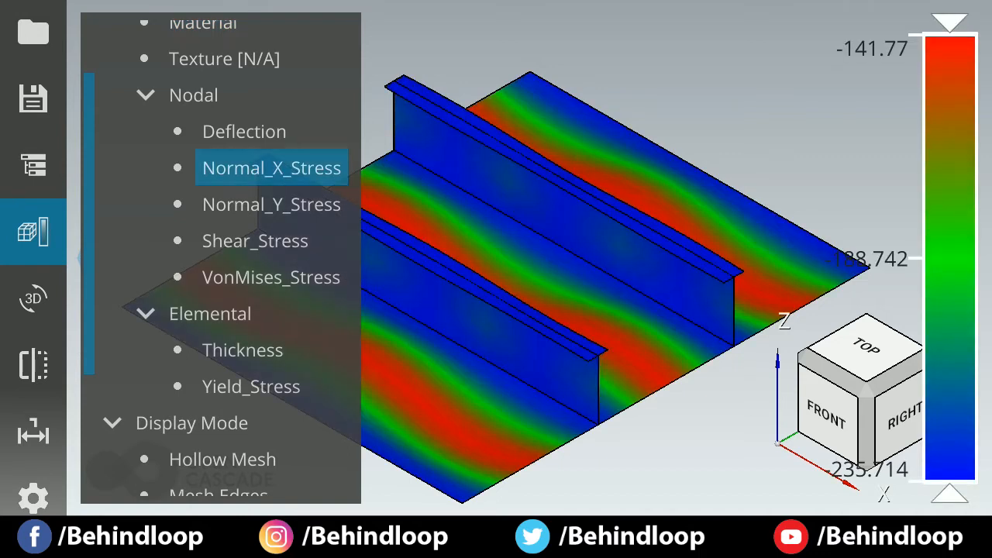
left_click(254, 240)
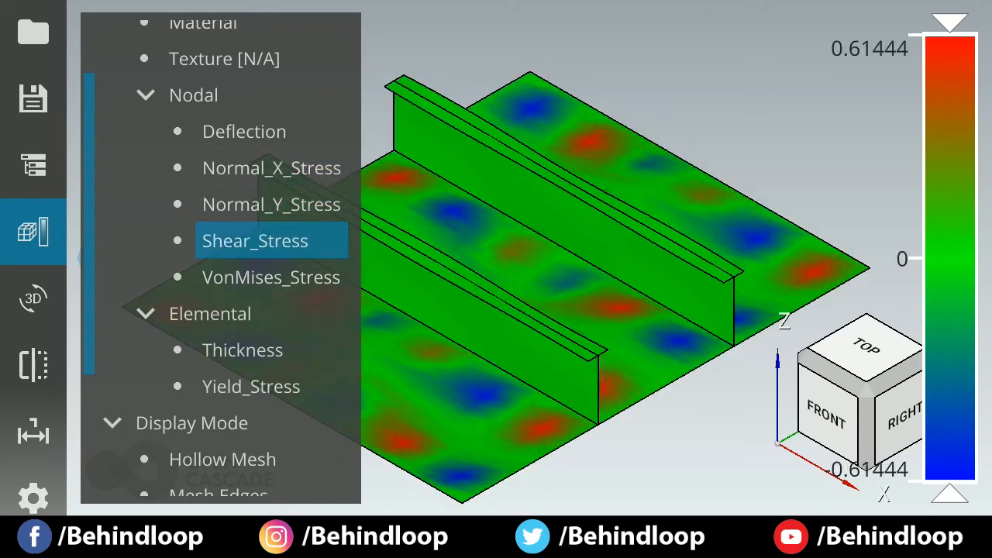
left_click(271, 276)
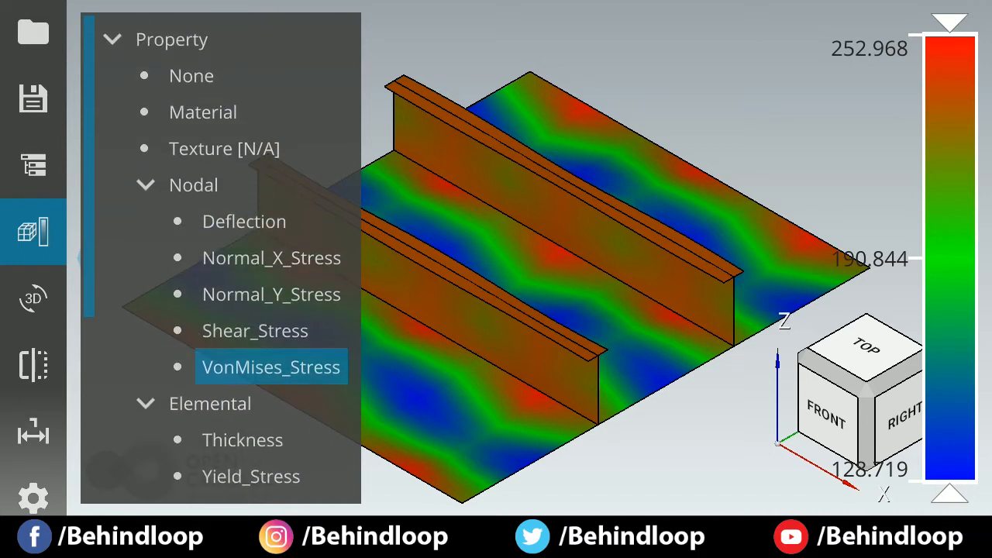
scroll("down", 3)
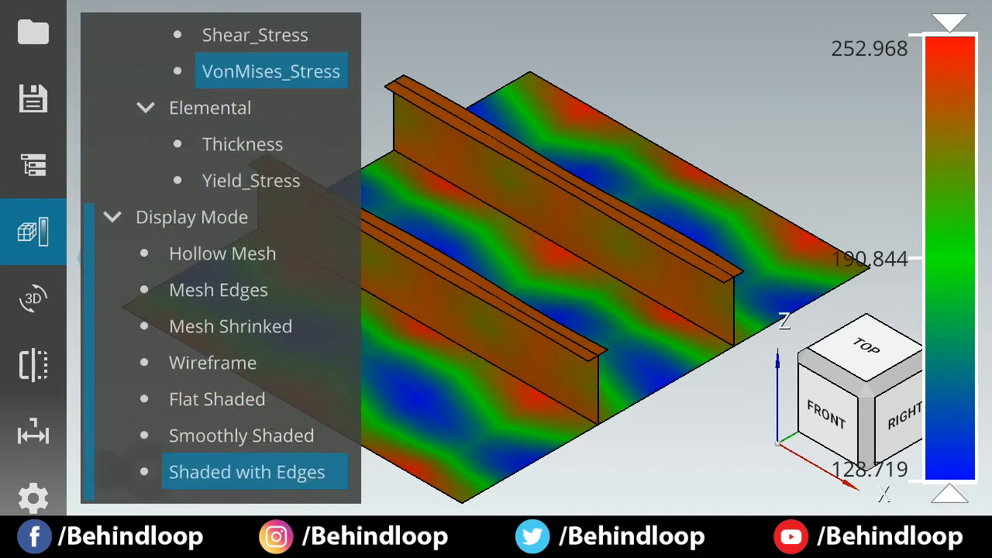
left_click(242, 442)
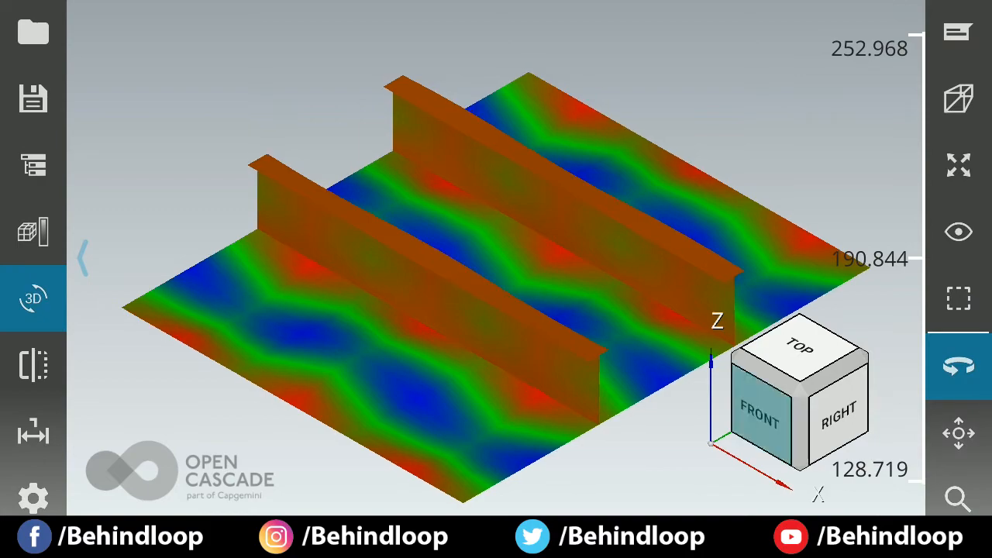
View the plain grey panel from the front in perspective projection.
left_click(800, 347)
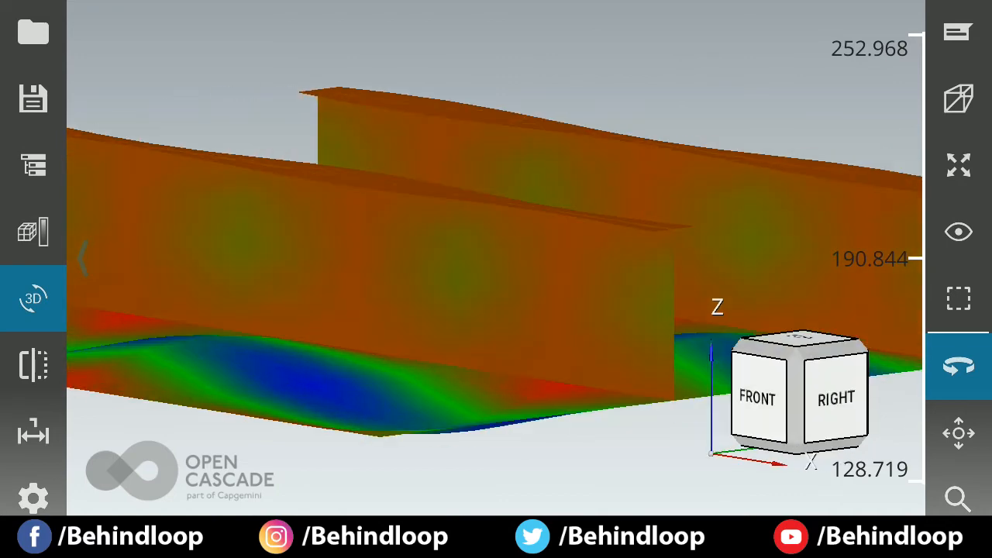
left_click(33, 231)
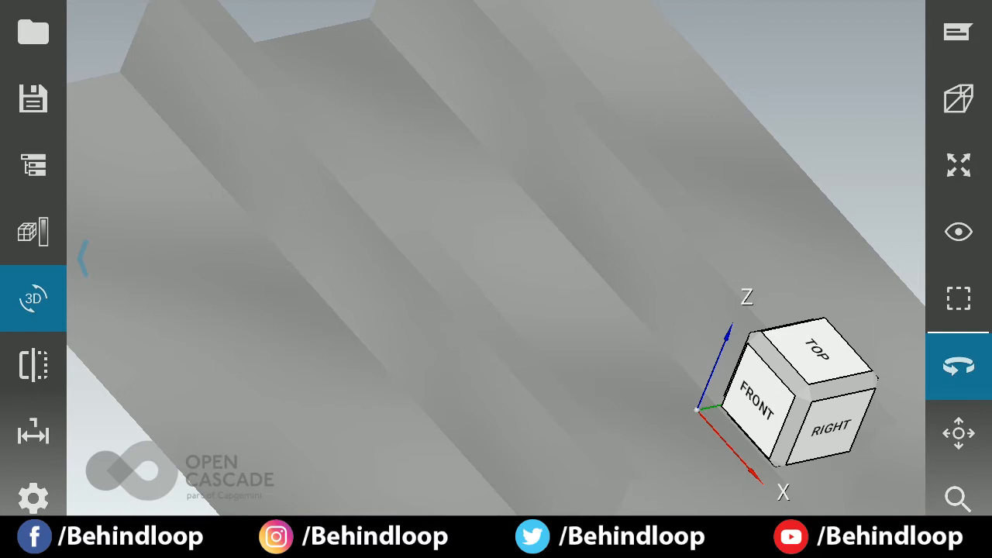
left_click(958, 31)
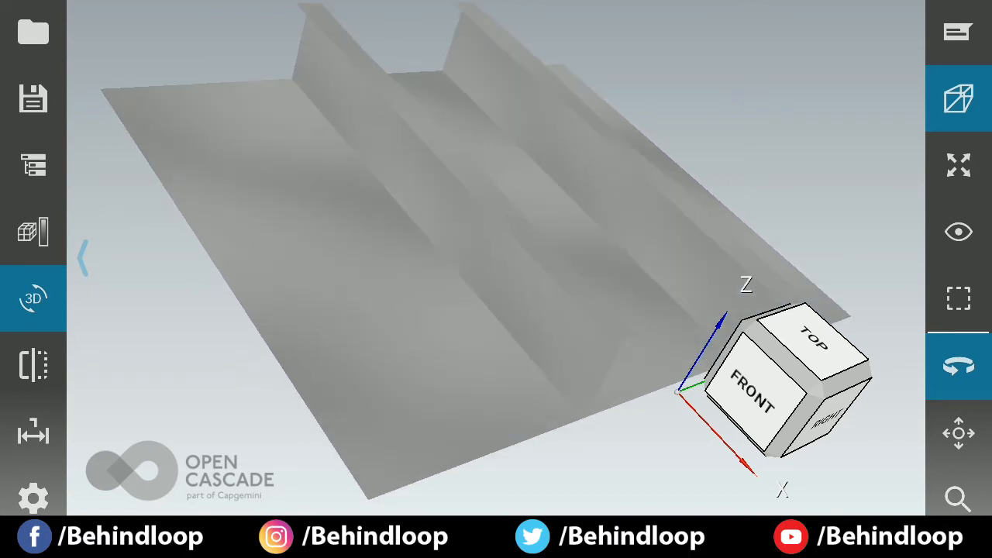
Box-select the panel, then orbit and zoom in on its two stiffeners.
left_click(958, 232)
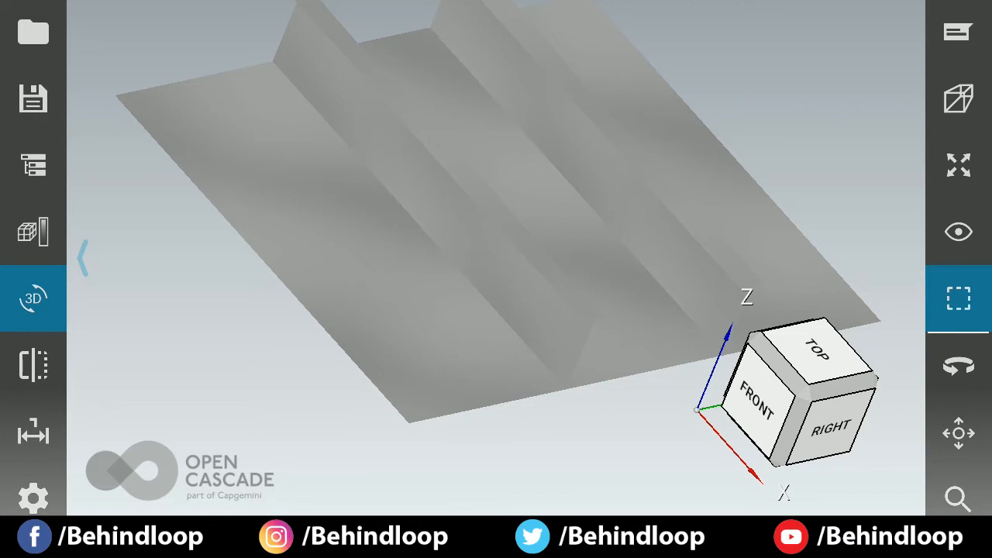
left_click_drag(186, 141, 567, 479)
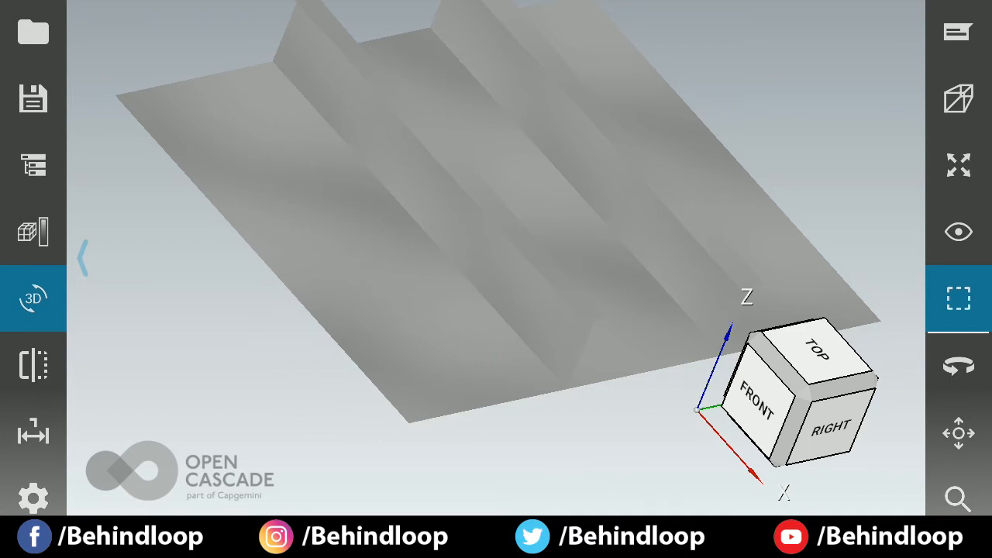
left_click(958, 366)
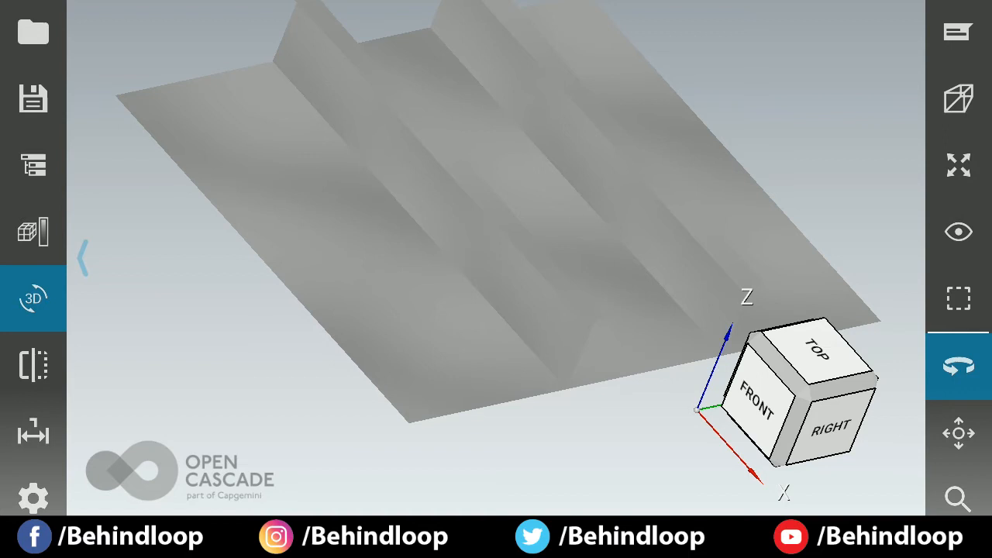
left_click(958, 433)
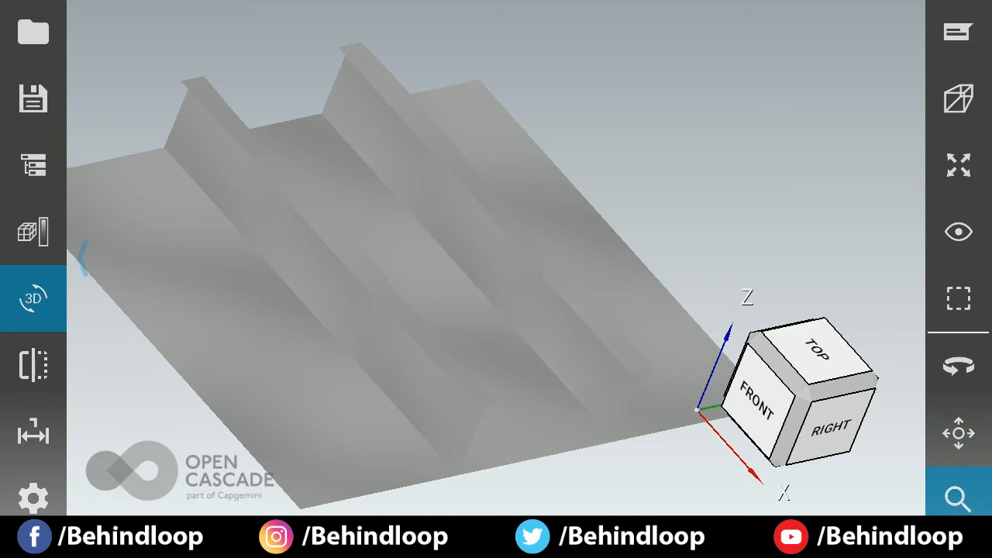
left_click(958, 433)
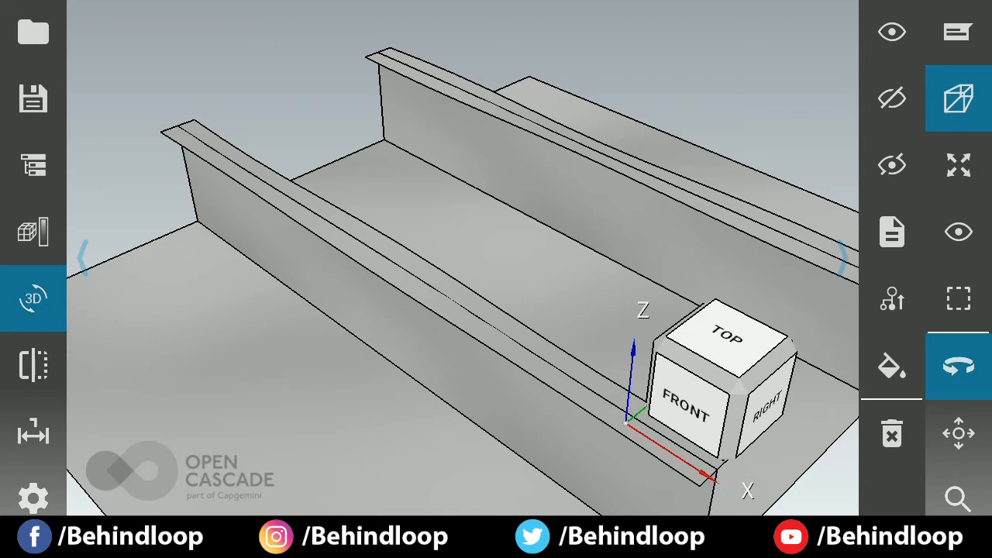
left_click(891, 366)
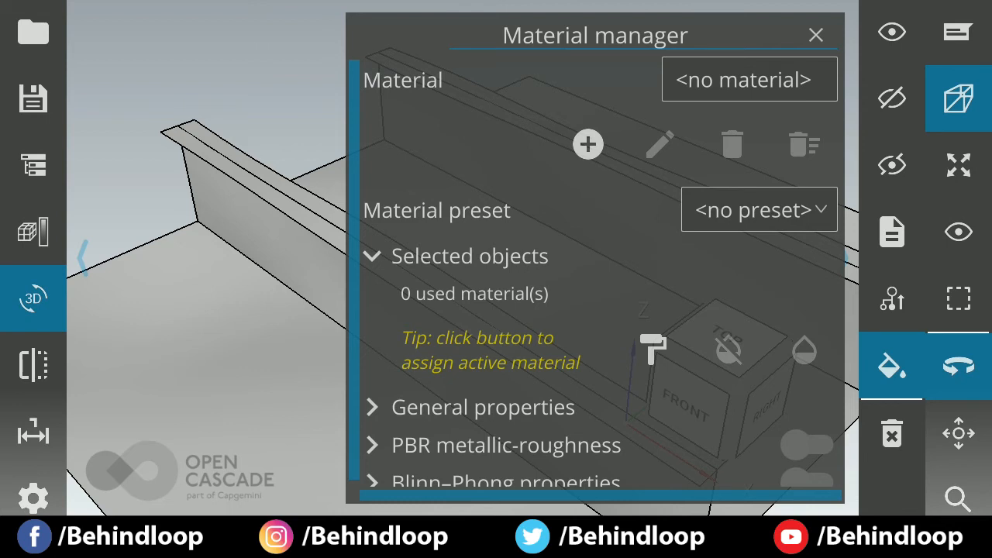
scroll("up", 3)
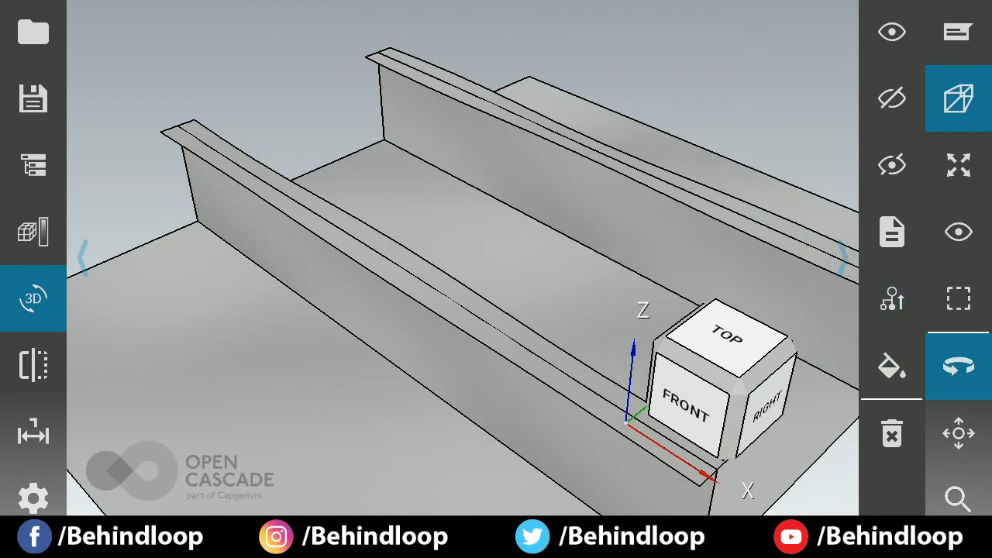
mouse_move(892, 299)
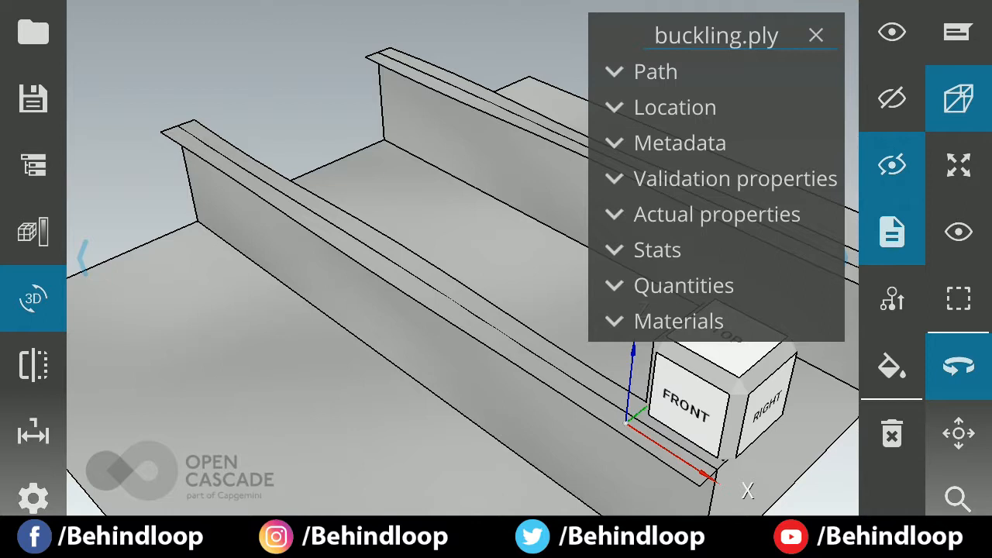
mouse_move(891, 165)
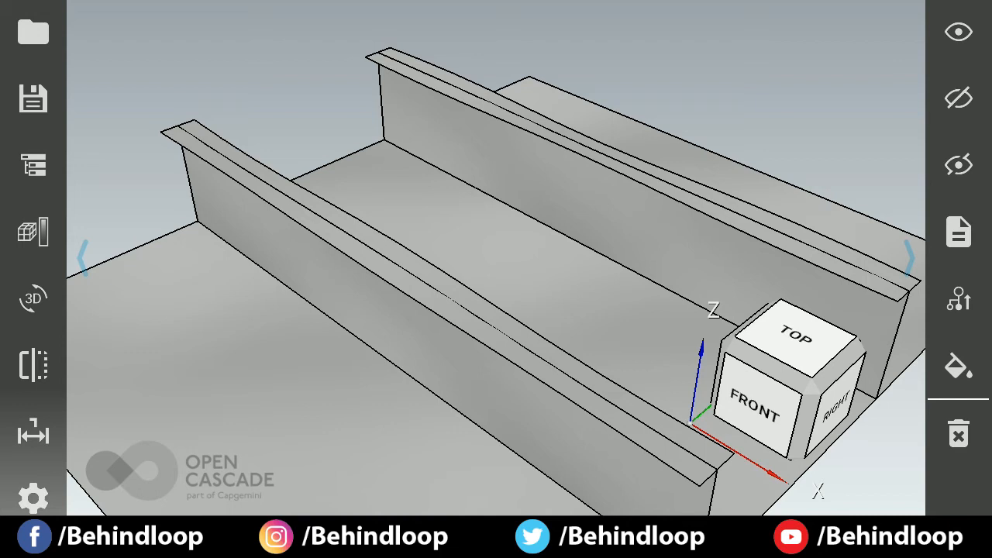
Cut the panel with X-normal, three-plane and horizontal sections, then remove the cut.
left_click(34, 366)
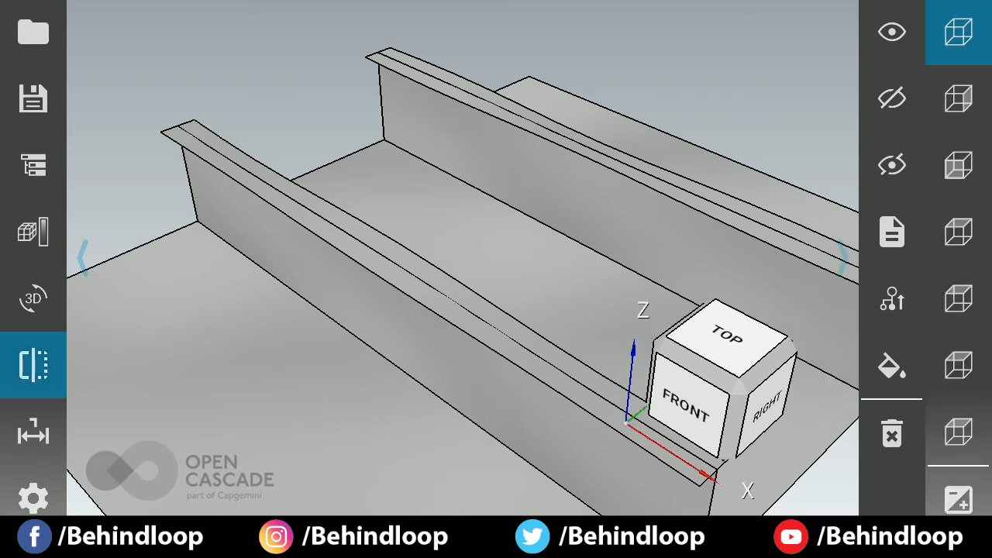
left_click(958, 100)
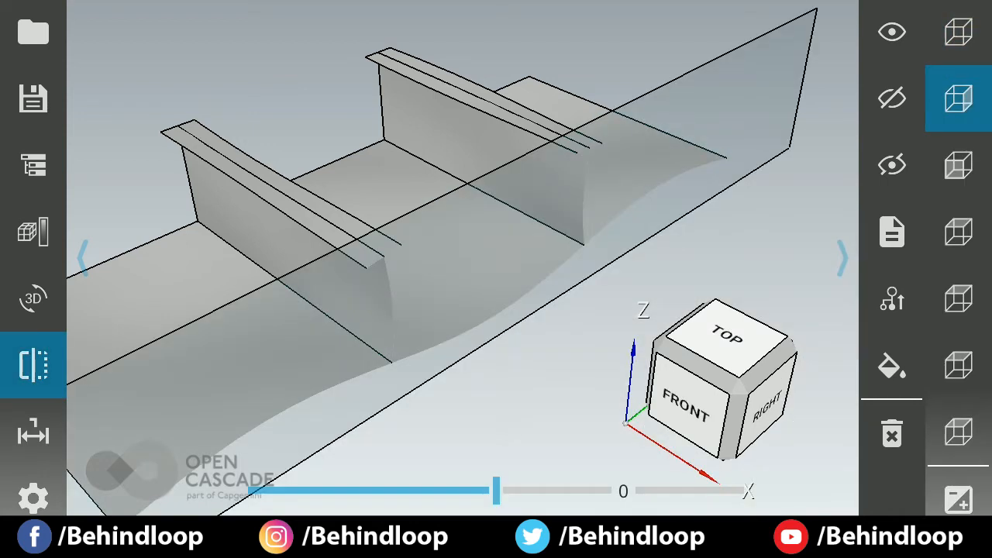
mouse_move(958, 99)
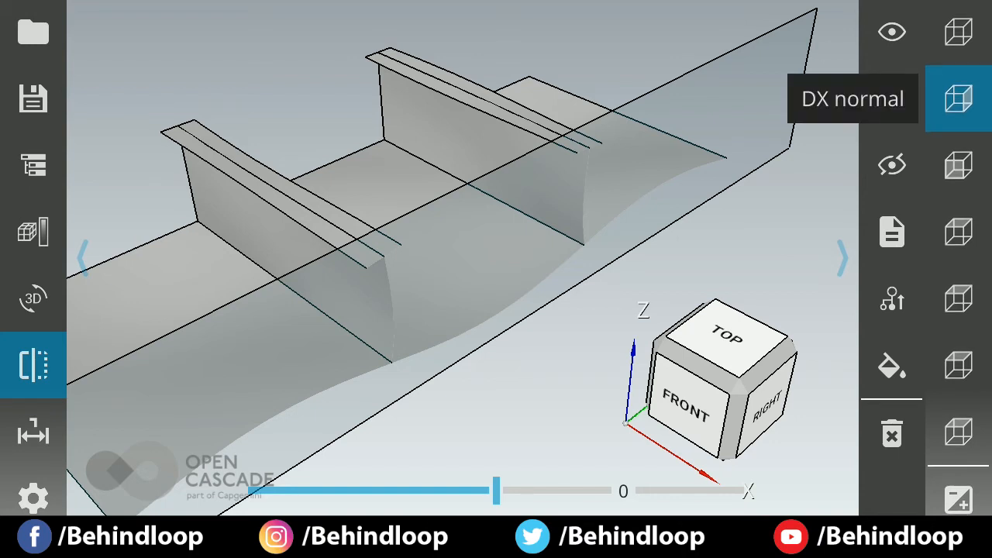
left_click(958, 165)
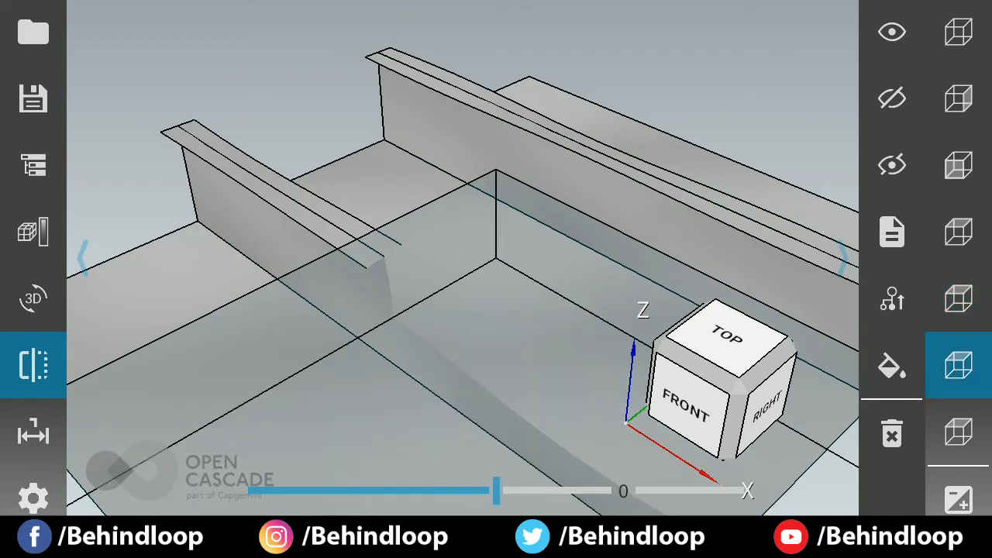
mouse_move(958, 366)
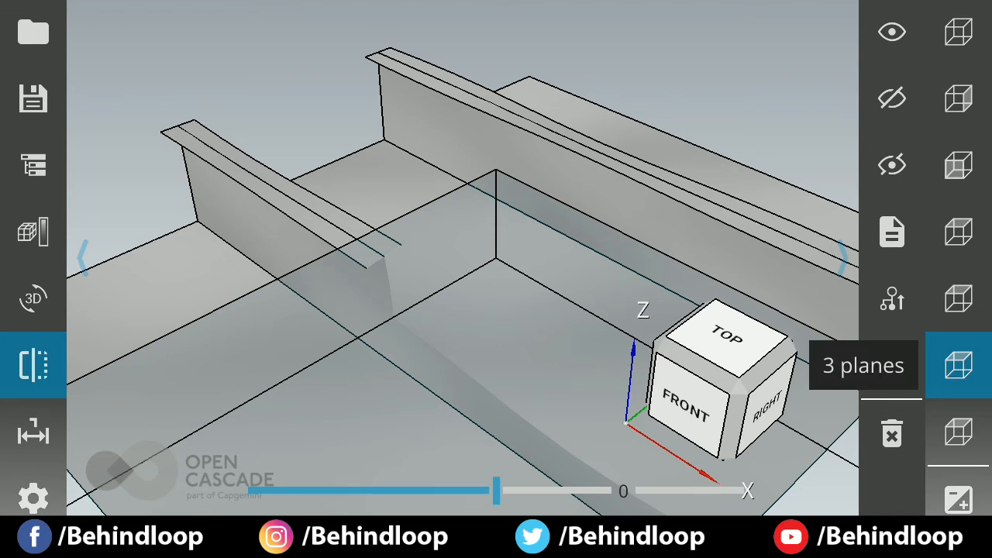
left_click(958, 431)
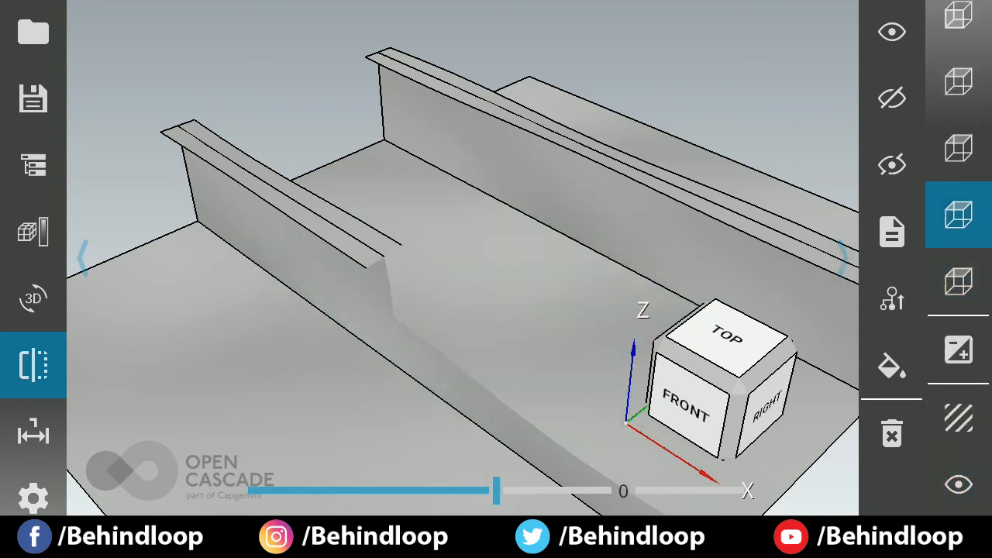
left_click(957, 96)
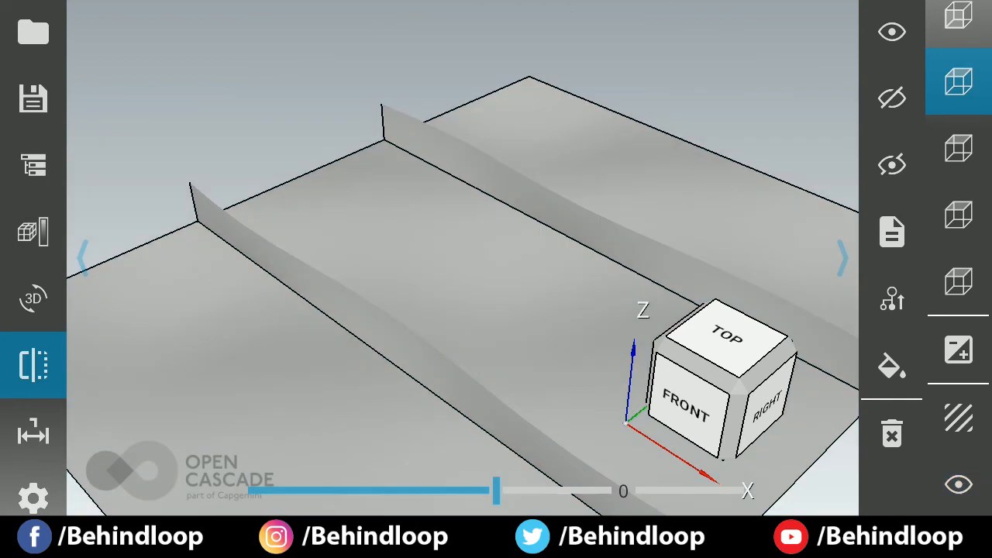
left_click(957, 233)
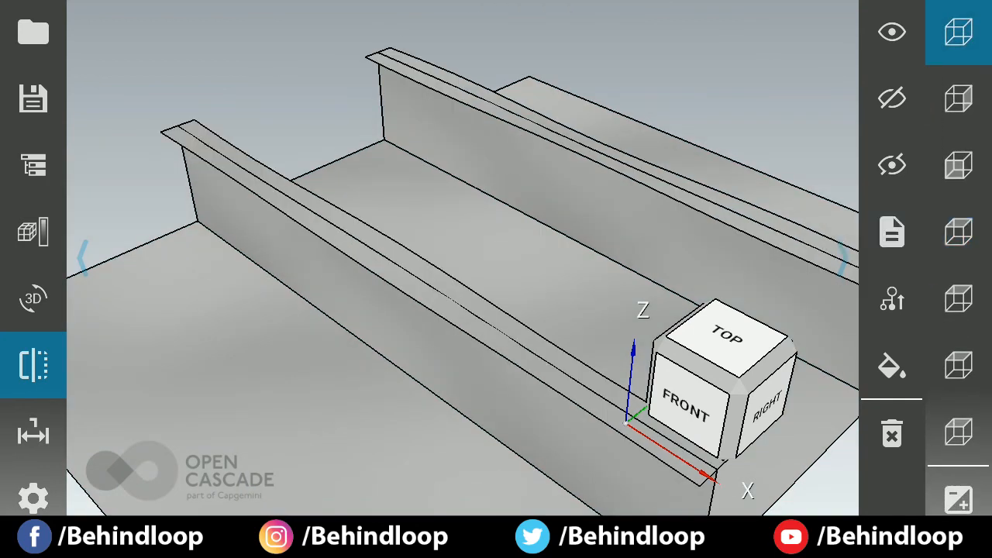
Measure 795.781 mm between a point on each stiffener, then dismiss the measurement.
left_click(34, 431)
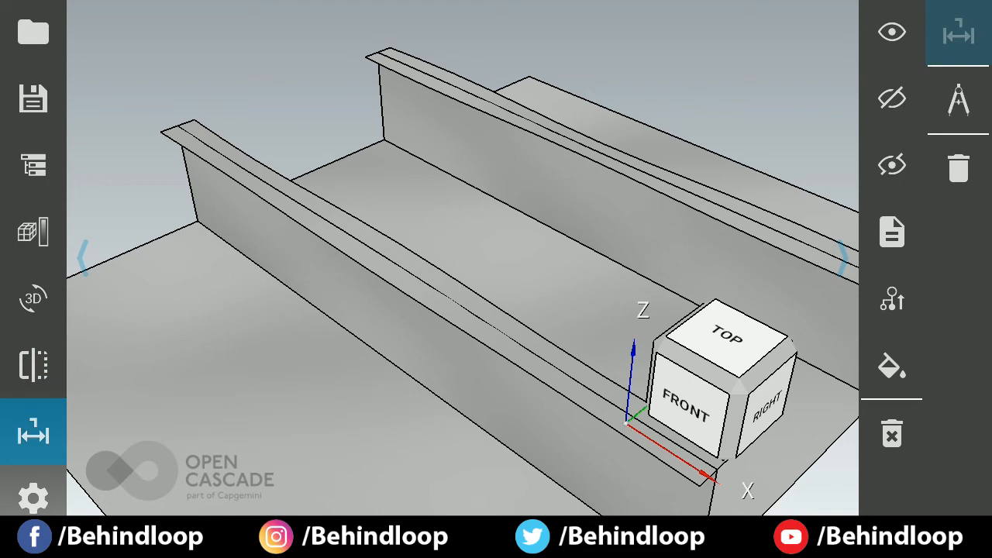
left_click(957, 99)
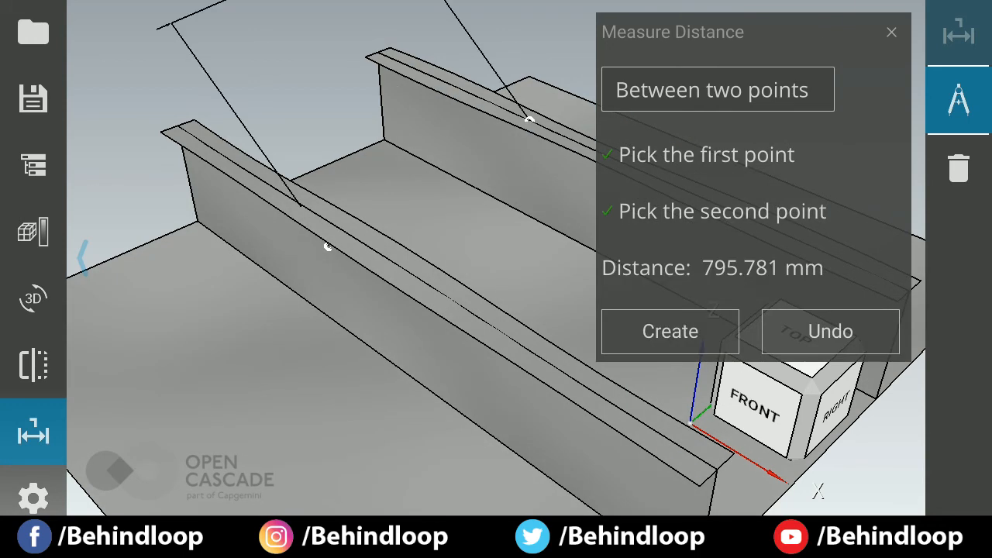
left_click(829, 332)
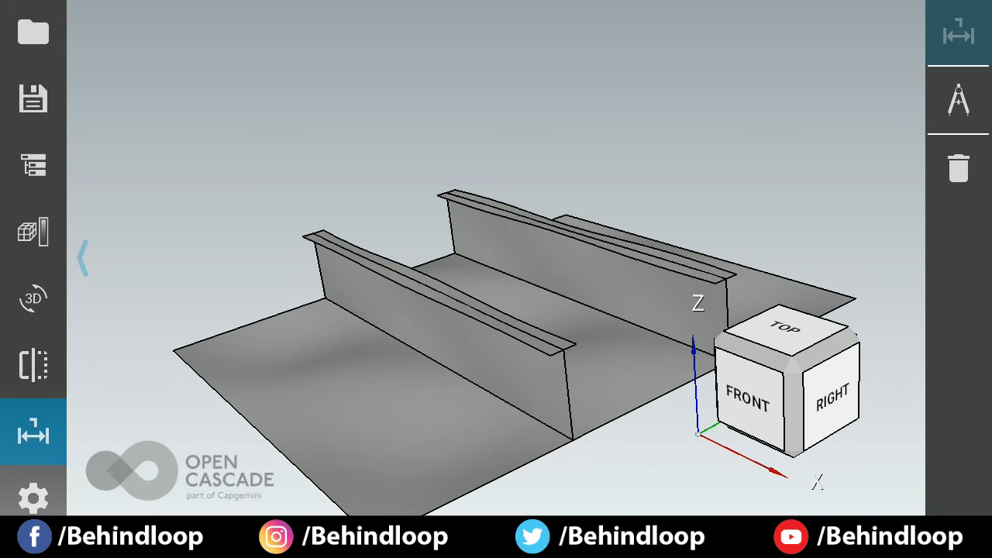
Review save formats (PLY, STL, OBJ, BREP) for buckling.ply and the PLY export settings.
left_click(34, 98)
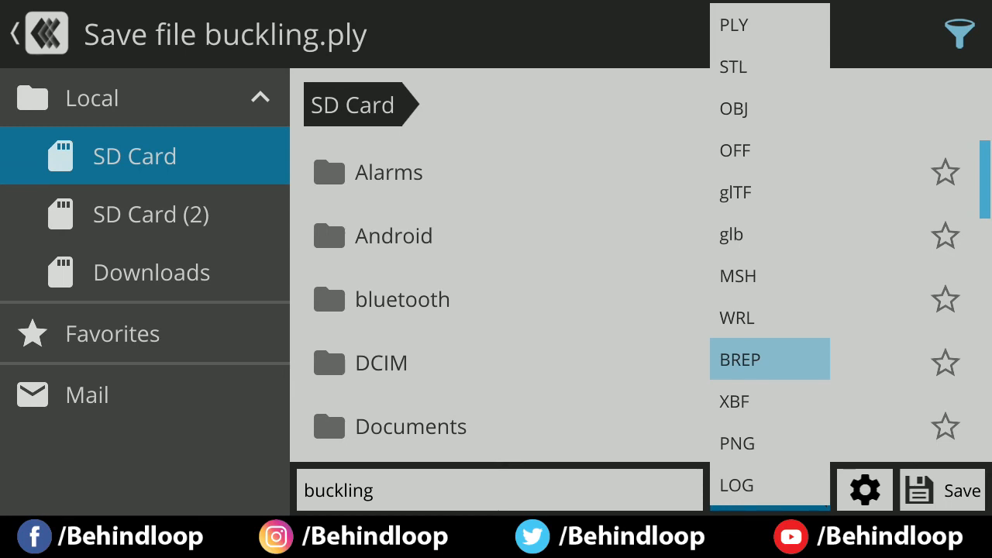
left_click(732, 25)
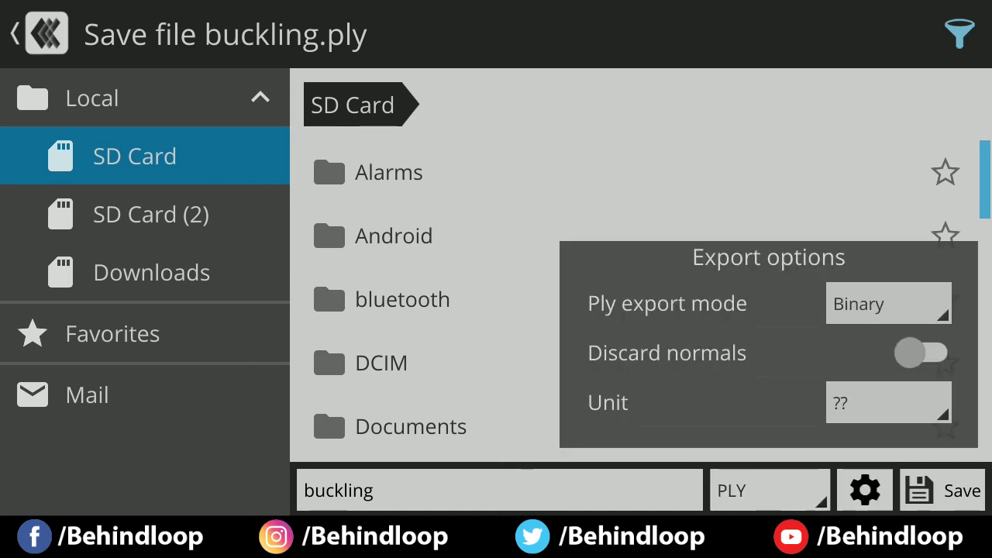
left_click(888, 401)
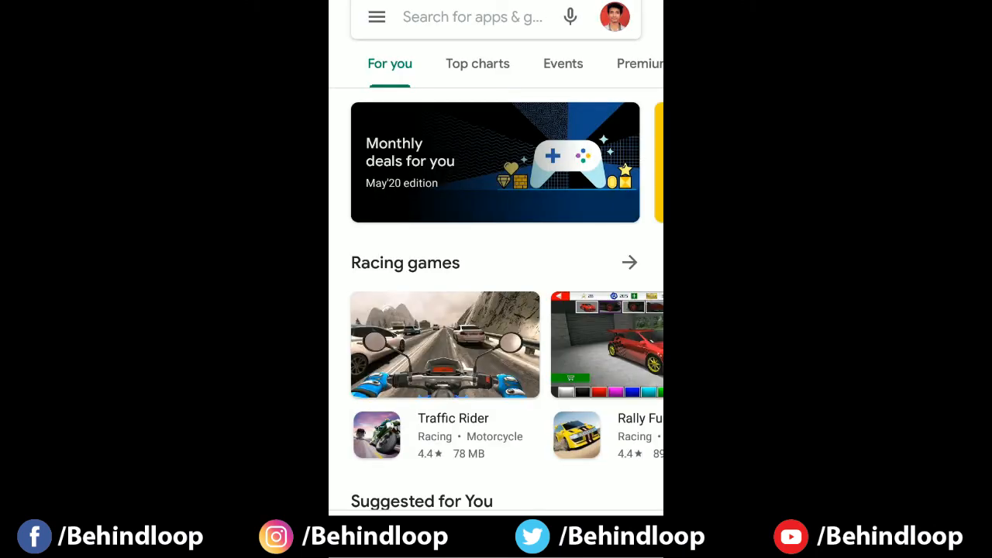
Search 'Cad ass', pick CAD Assistant from suggestions and install it.
left_click(472, 17)
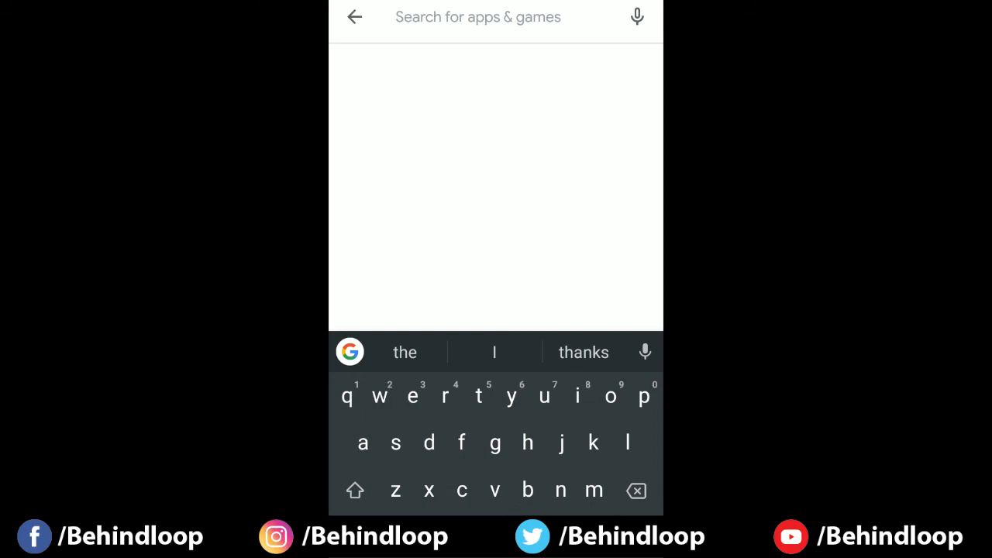
type("Cad ass")
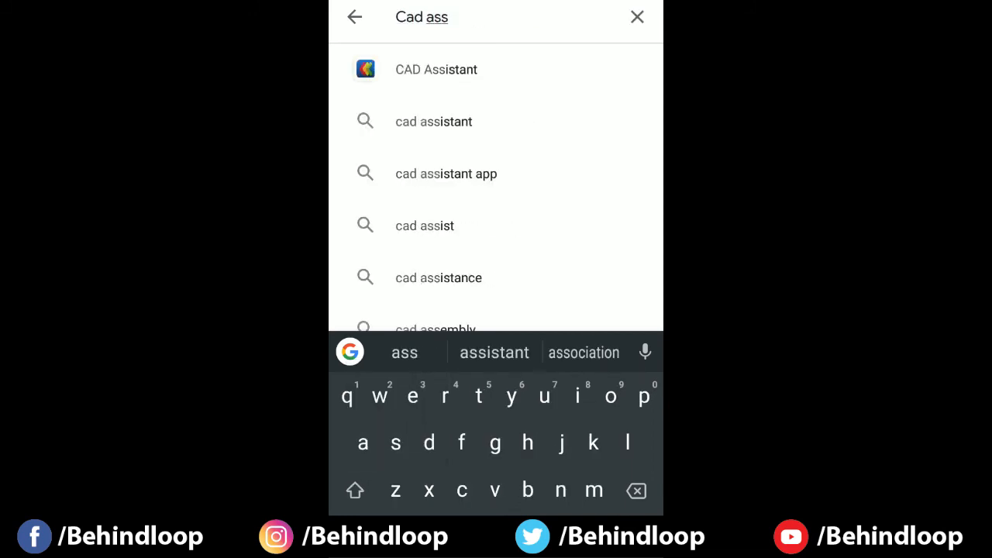
left_click(436, 68)
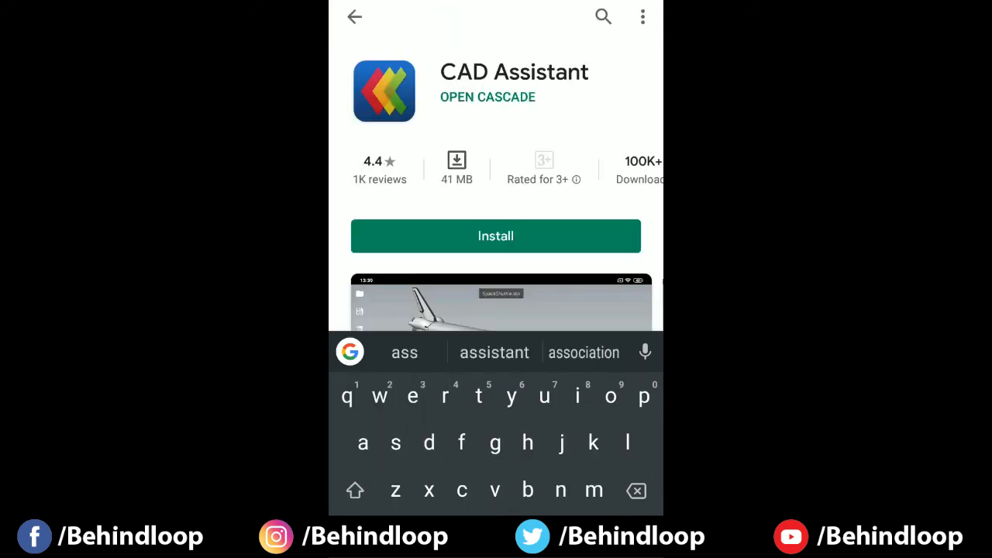
left_click(496, 236)
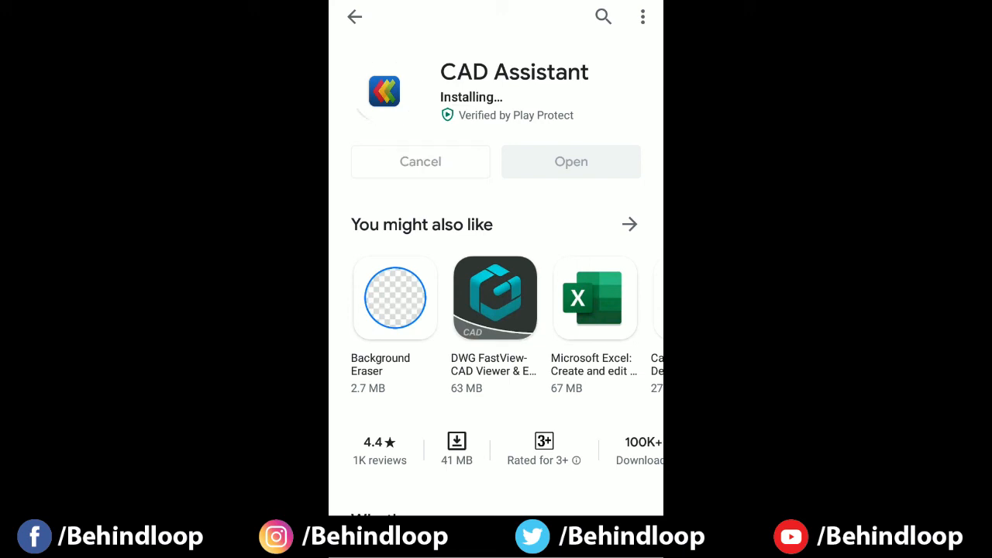
scroll("down", 3)
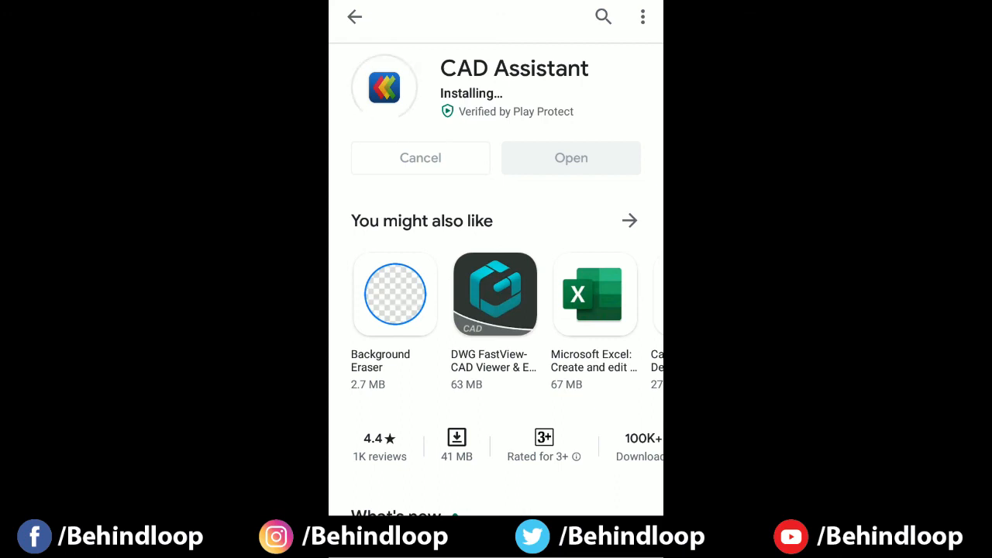
left_click(570, 158)
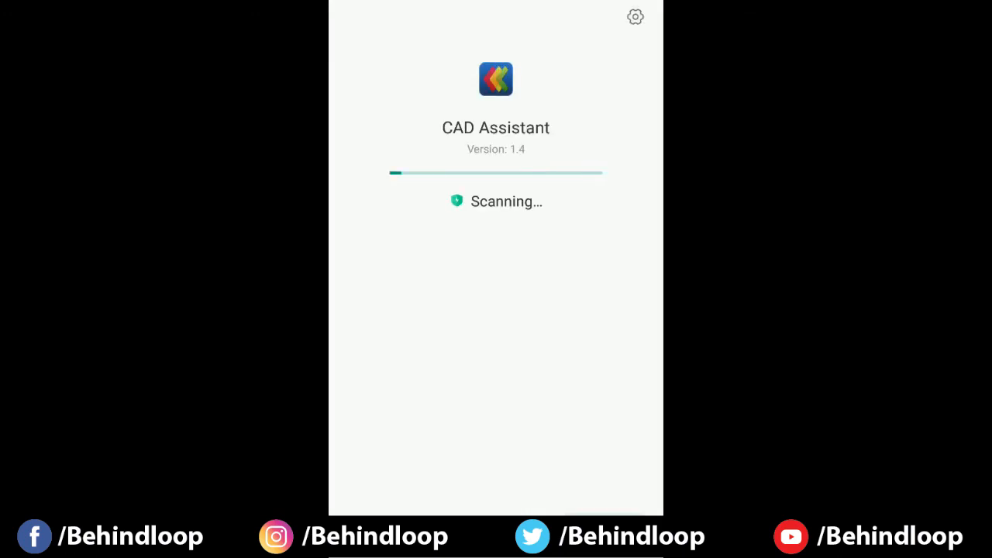